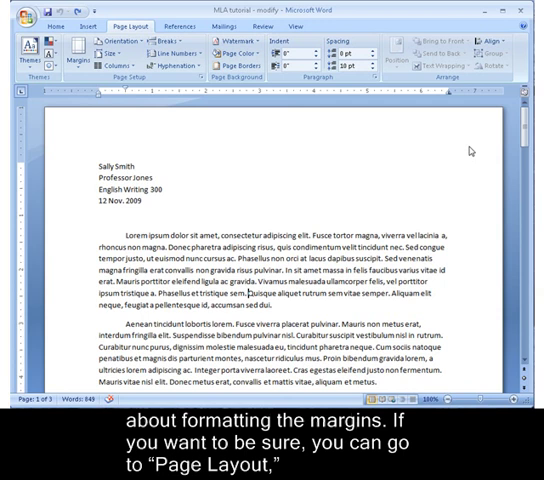
Step: Check the margins under Page Layout, then set the whole paper to 2.0 line spacing
left_click(136, 20)
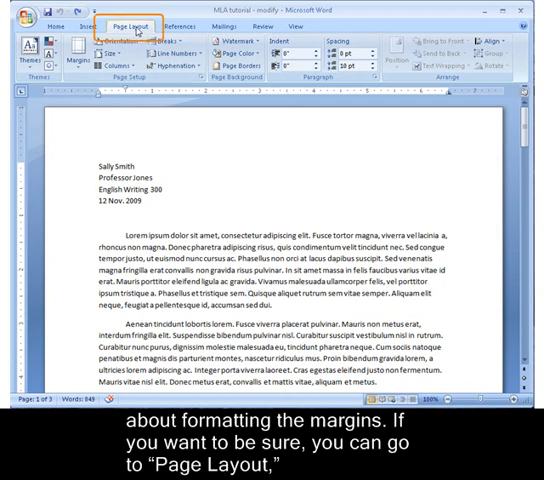
left_click(72, 52)
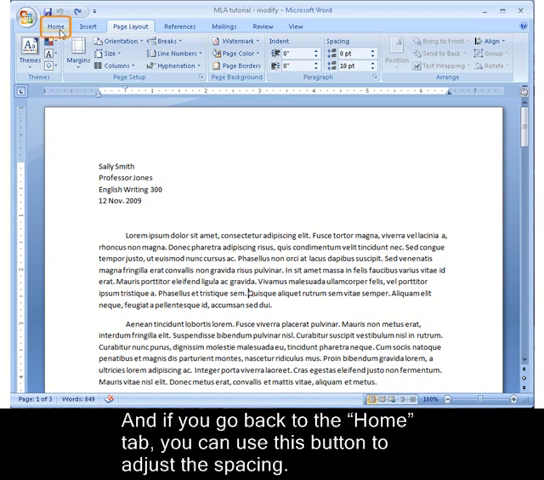
left_click(36, 18)
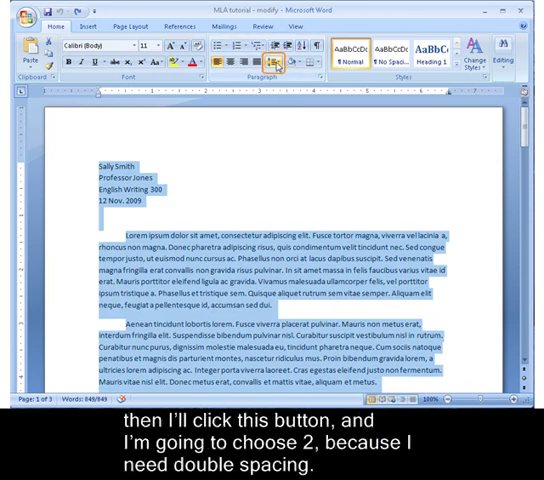
left_click(280, 64)
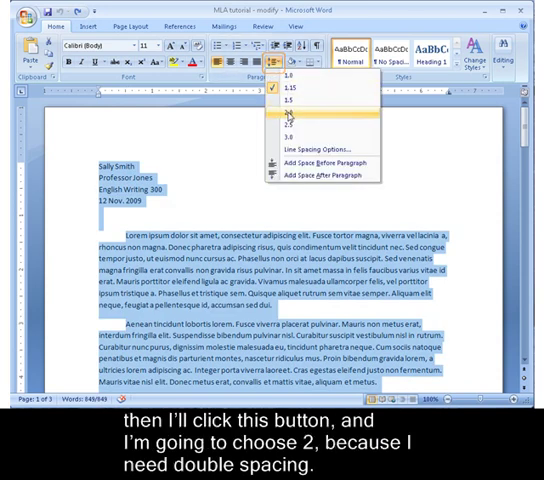
left_click(288, 120)
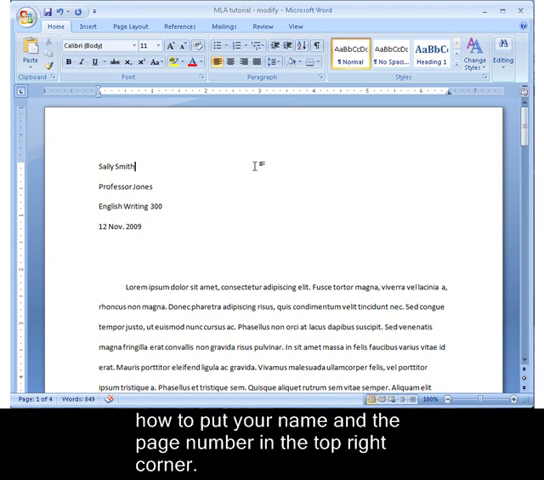
Step: Insert a Plain Number 3 top-right page number and add the last name Smith before it
left_click(72, 30)
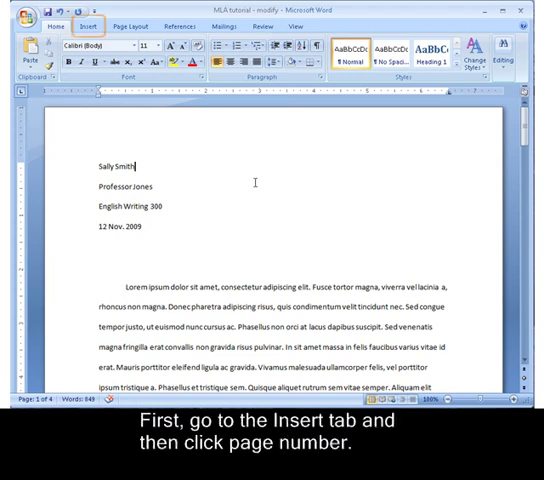
left_click(76, 26)
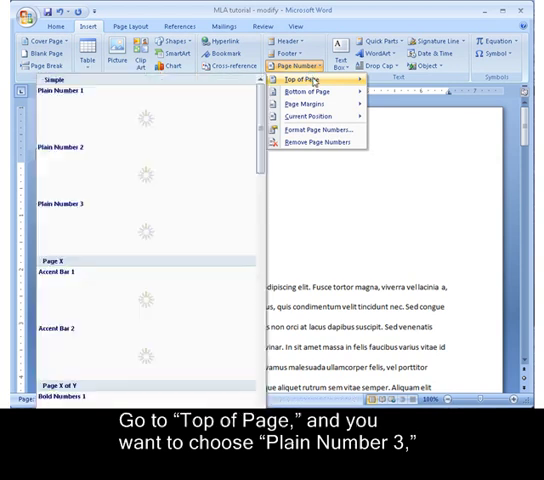
mouse_move(144, 180)
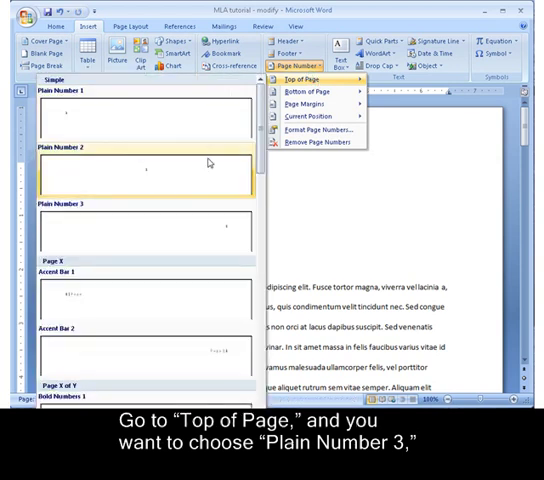
mouse_move(196, 232)
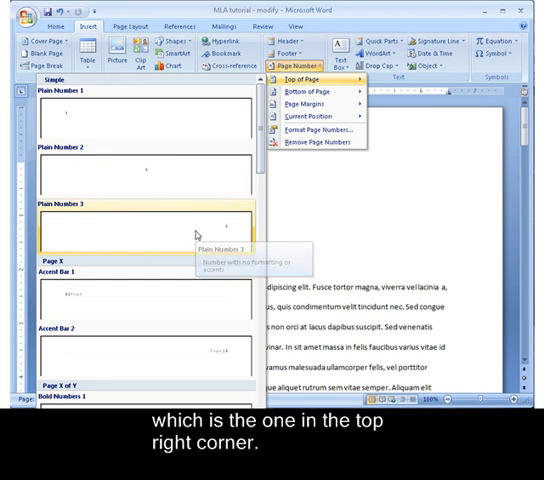
left_click(144, 224)
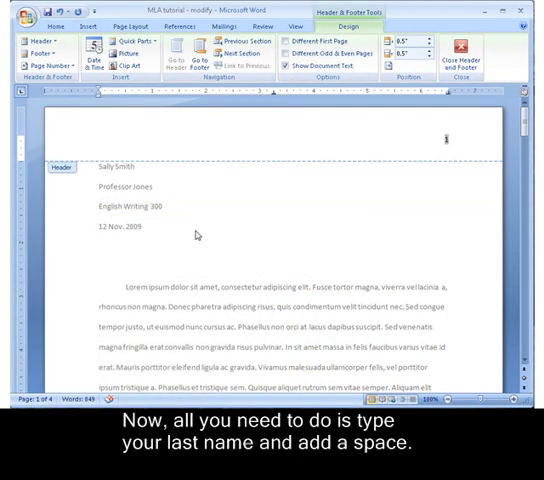
type("Smith")
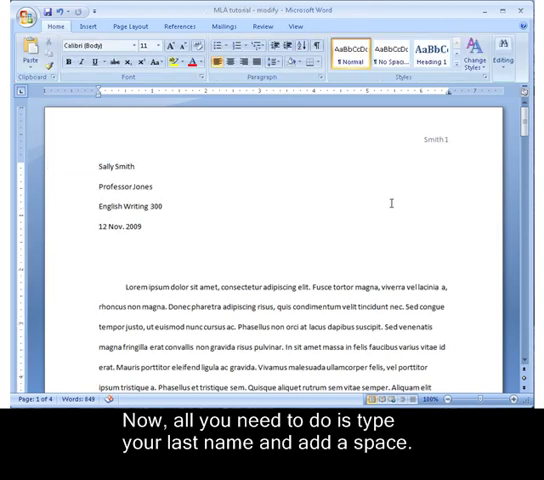
mouse_move(402, 182)
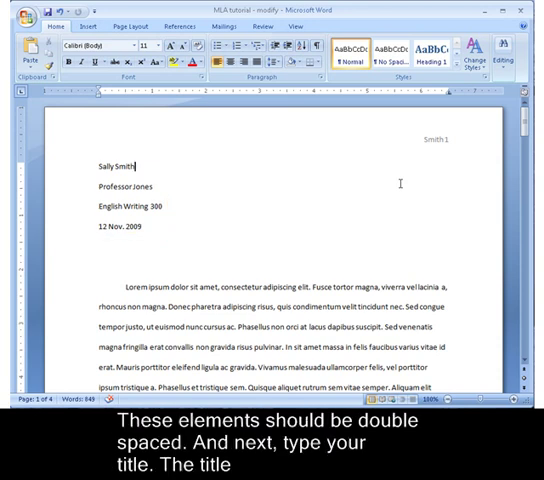
Step: Add 'Title of My Paper' on a new line below the date and center it
left_click(100, 248)
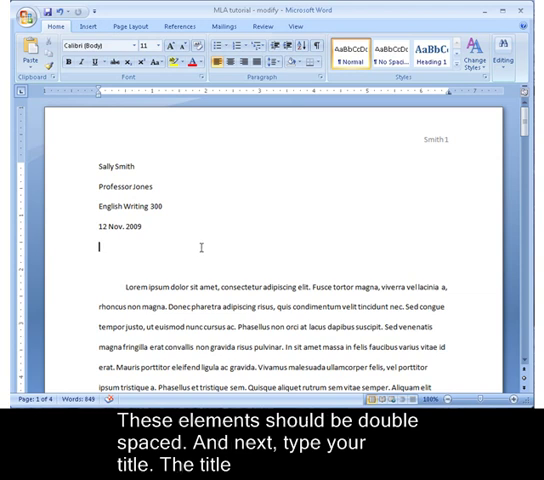
type("T")
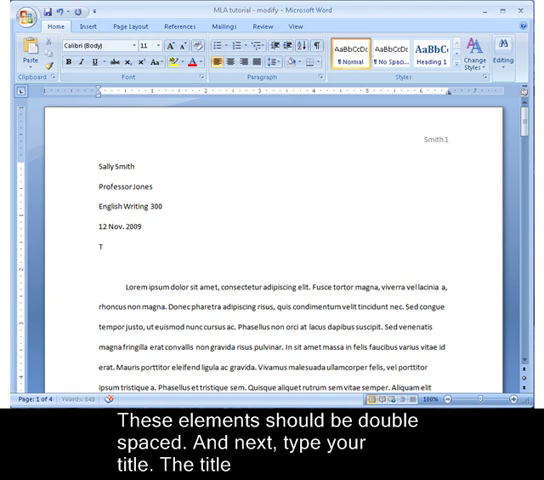
type("itle of My P")
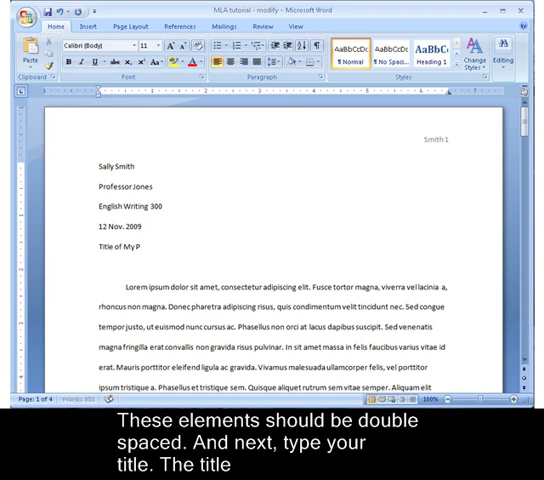
type("aper")
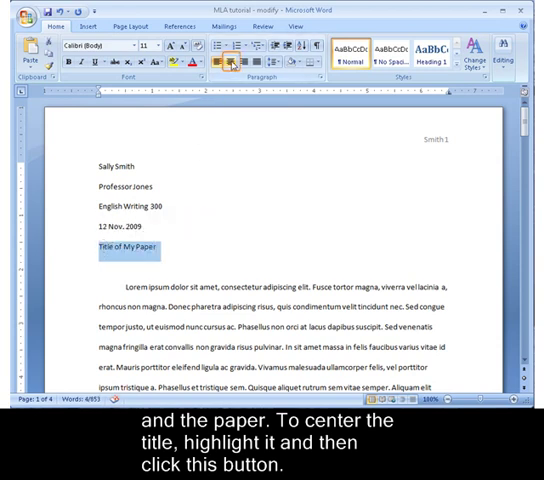
left_click(228, 62)
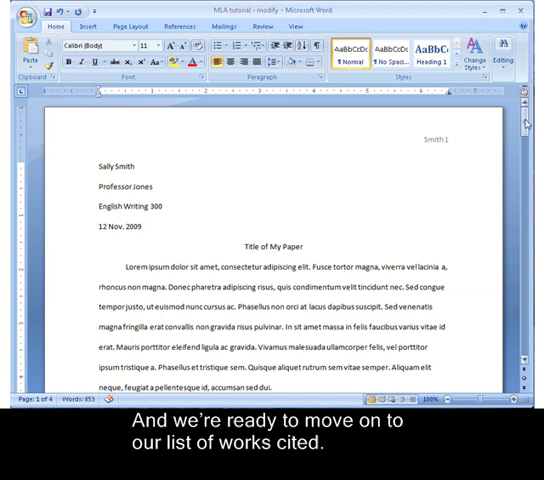
Step: Center the 'Works Cited' heading on the sources page
scroll("down", 3)
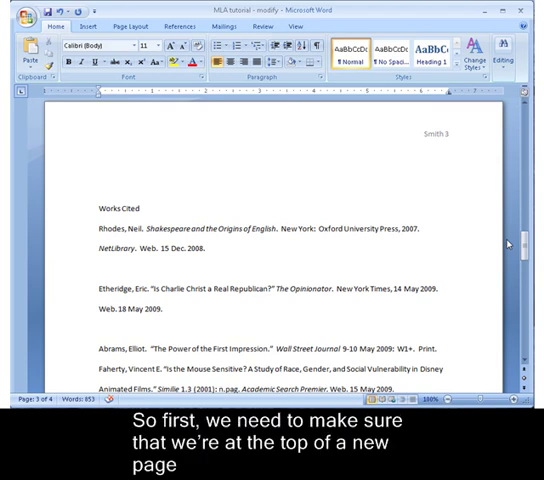
mouse_move(296, 160)
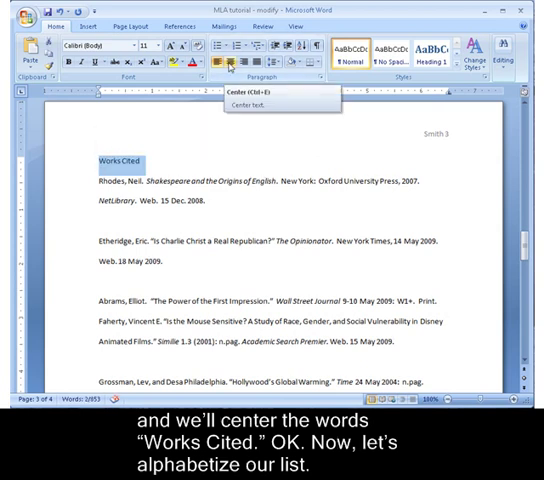
left_click(220, 62)
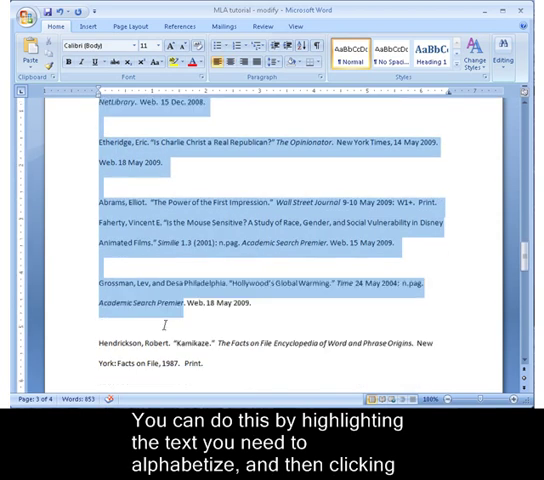
Step: Sort the Works Cited entries A-Z by paragraphs in ascending order
scroll("down", 3)
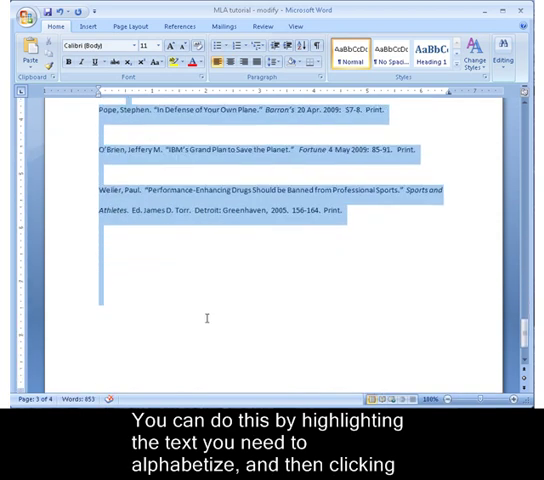
left_click(304, 48)
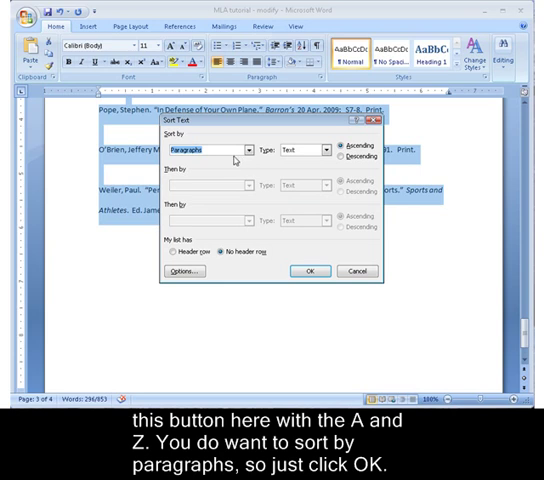
left_click(308, 270)
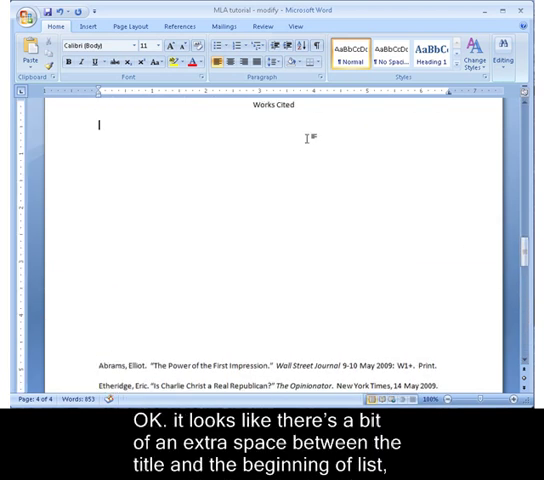
scroll("down", 3)
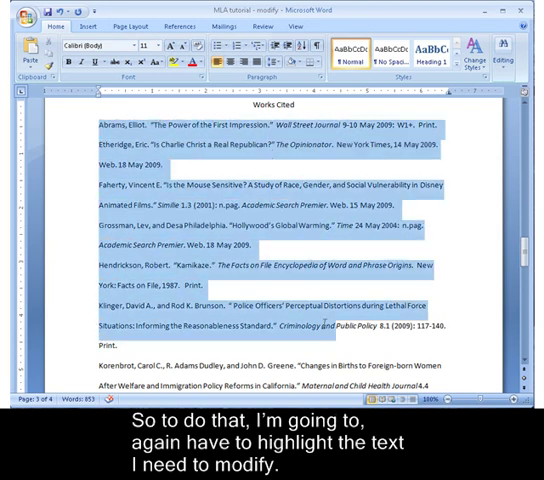
Step: In the Paragraph dialog, set Special indentation to Hanging by 0.5" for the entries
scroll("down", 3)
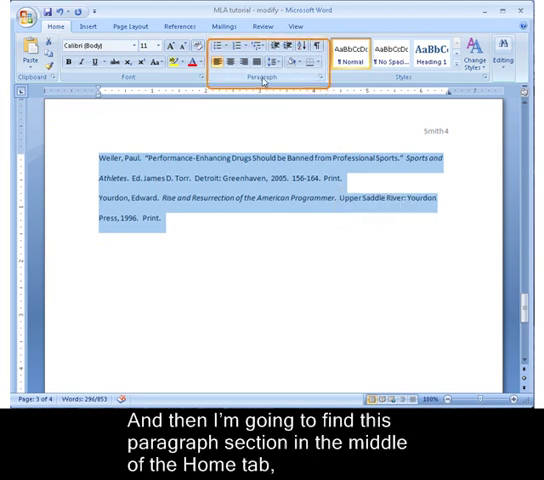
mouse_move(244, 78)
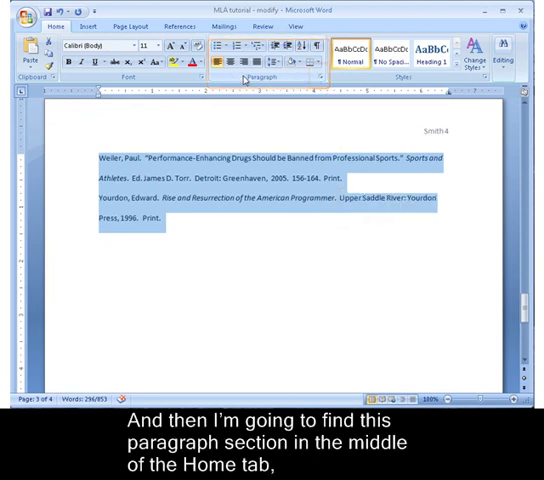
mouse_move(320, 78)
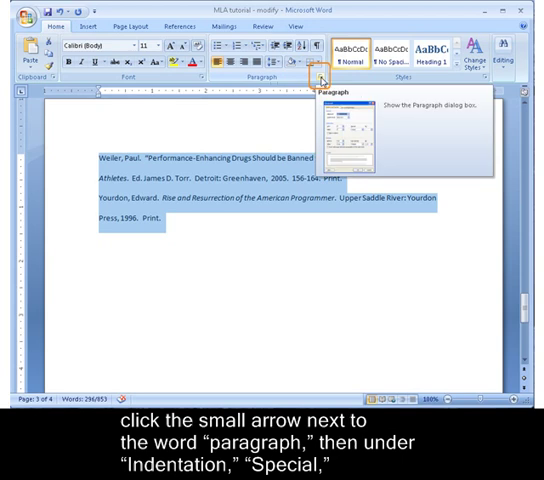
left_click(322, 78)
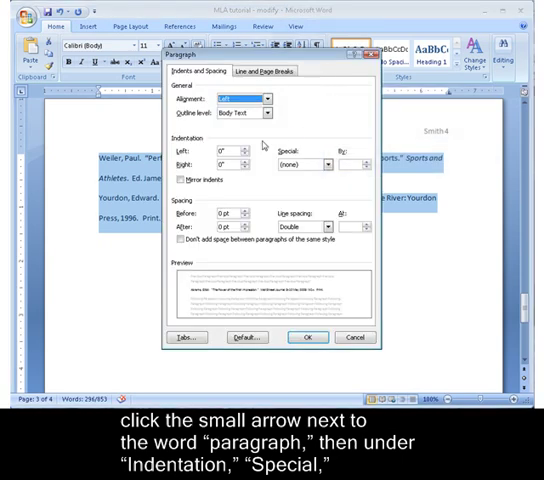
left_click(330, 164)
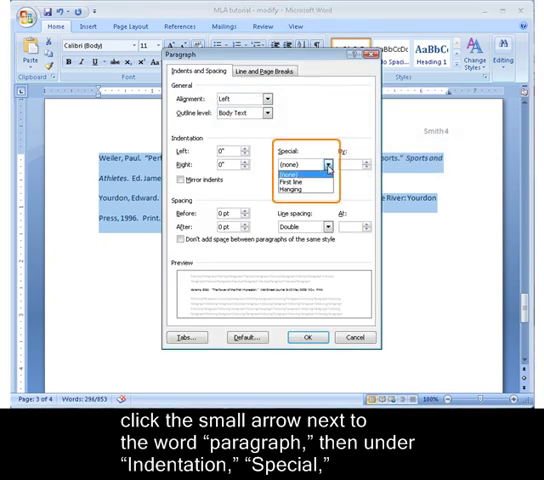
left_click(300, 188)
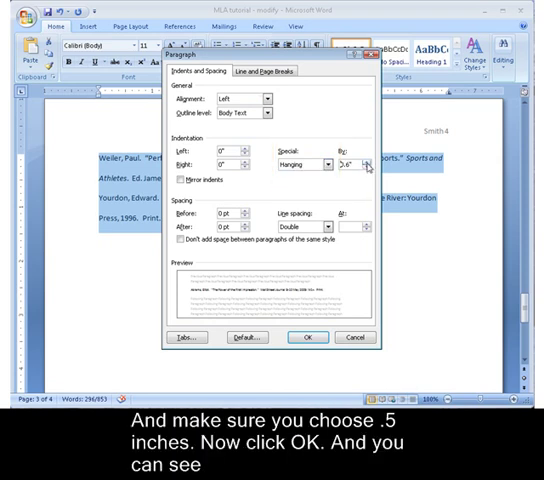
left_click(308, 336)
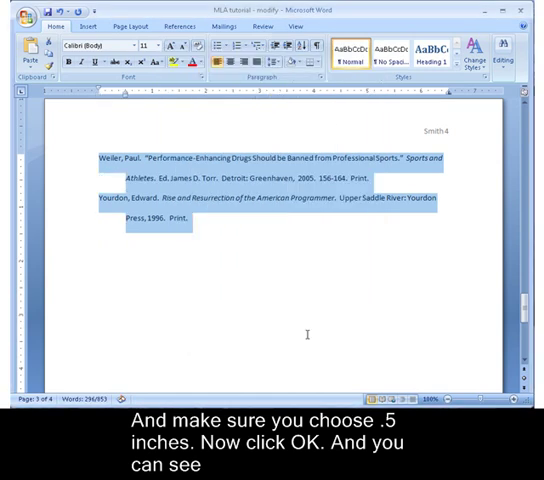